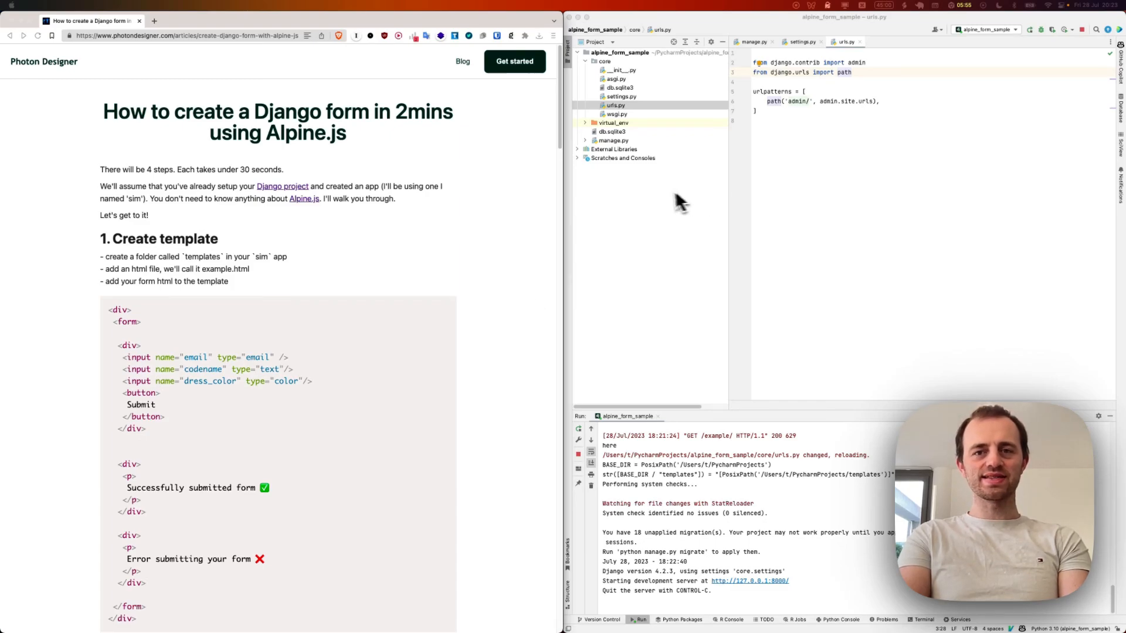
mouse_move(544, 281)
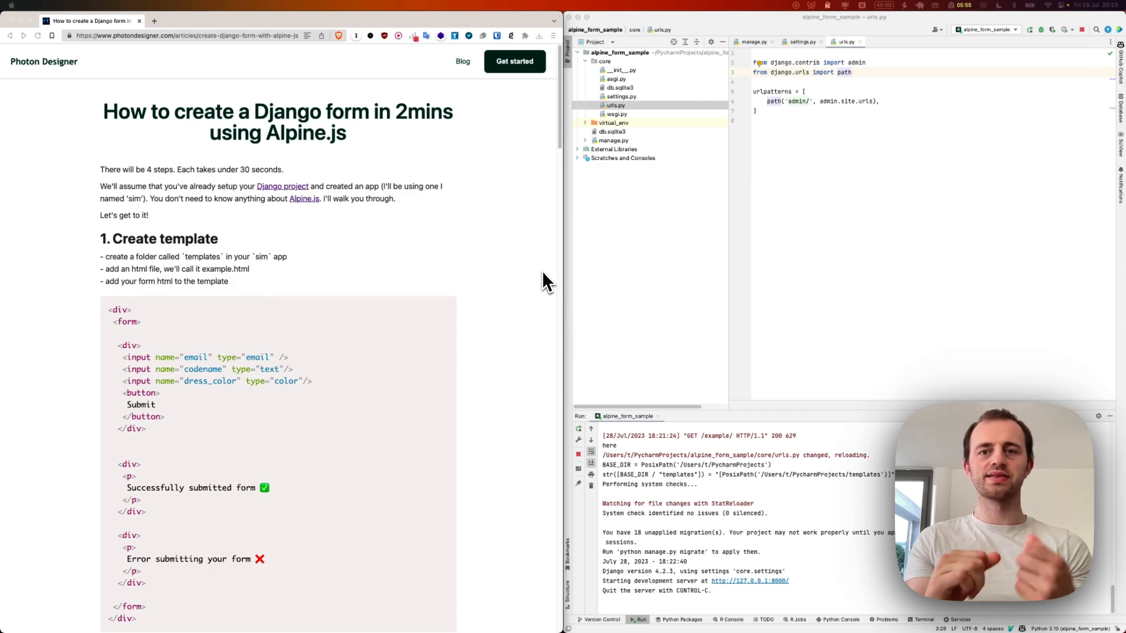
mouse_move(460, 279)
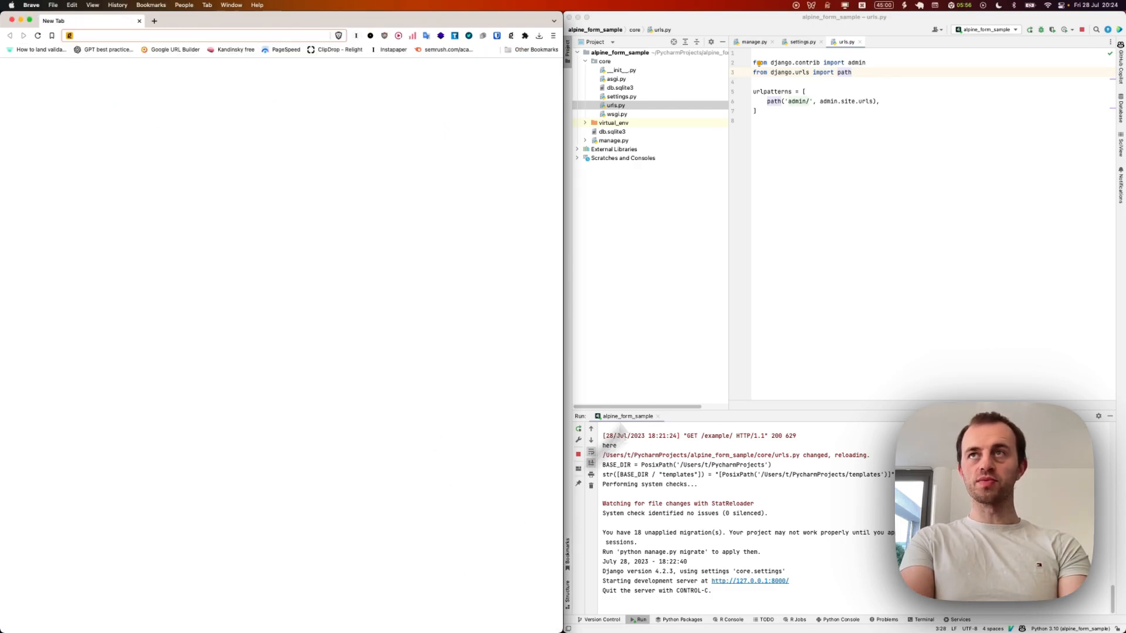
mouse_move(667, 271)
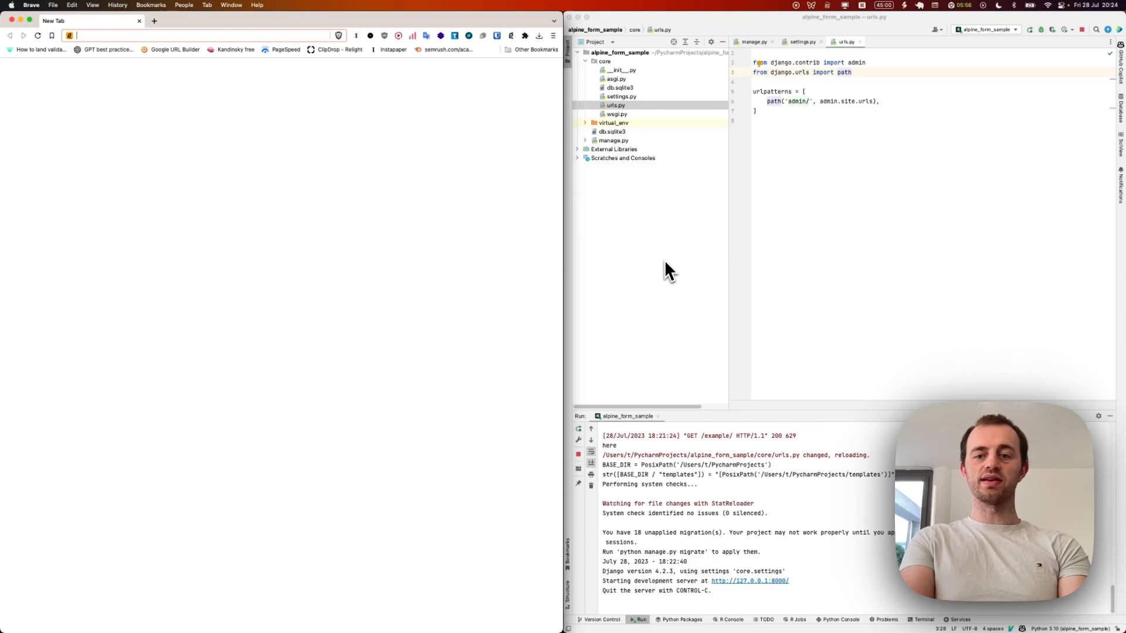
mouse_move(680, 321)
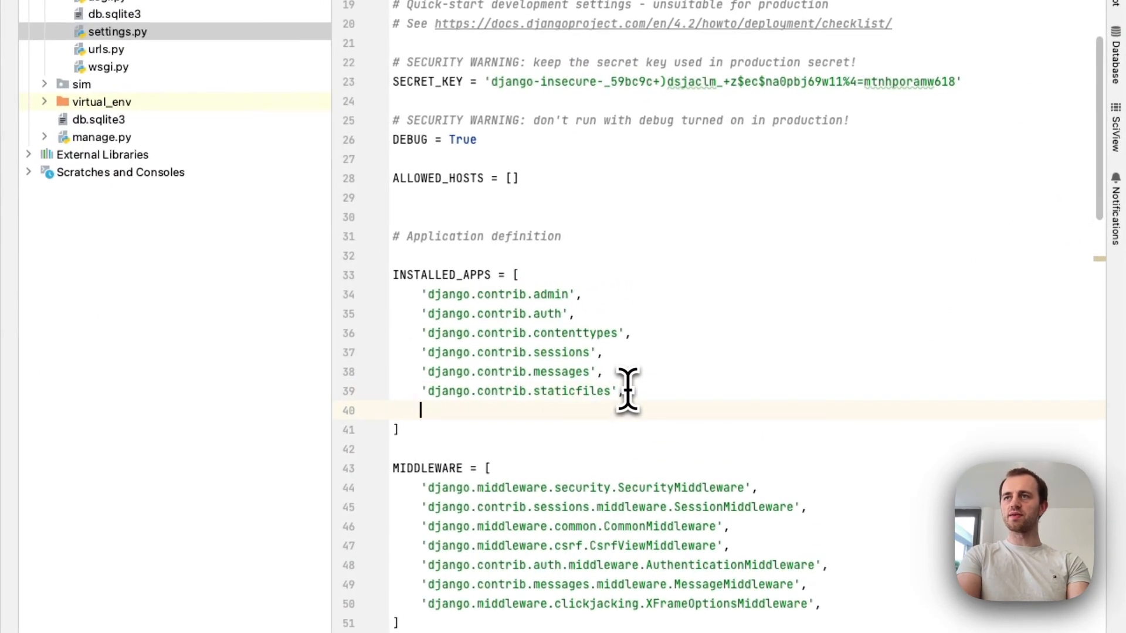
- Register 'sim' in INSTALLED_APPS and route the root path to include('sim.urls') in core/urls.py
text('sim',)
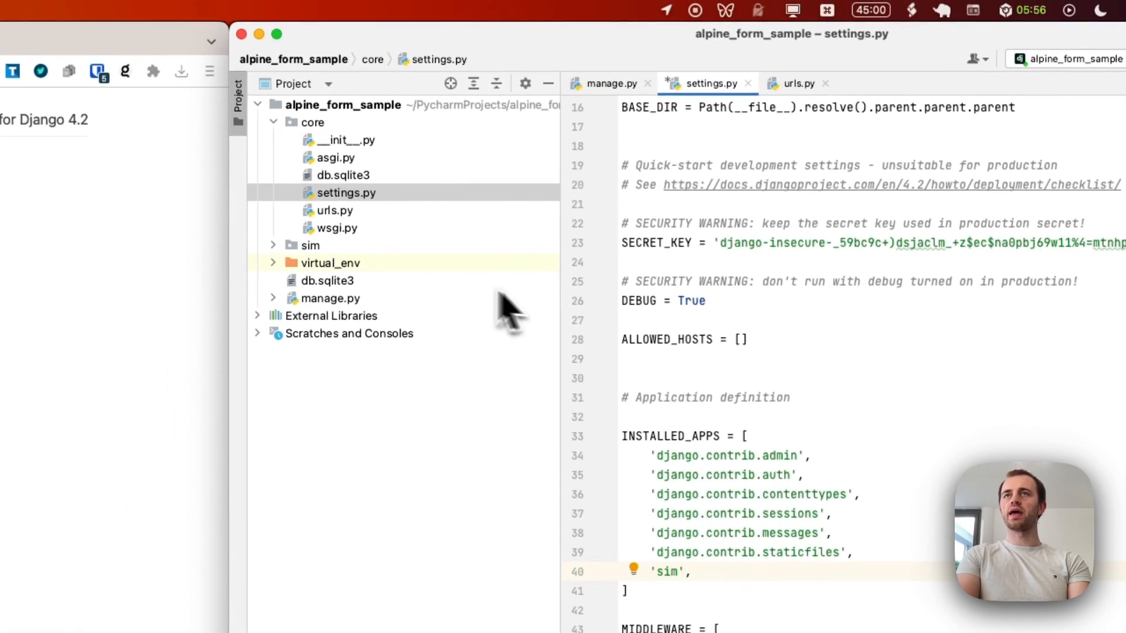
click(797, 84)
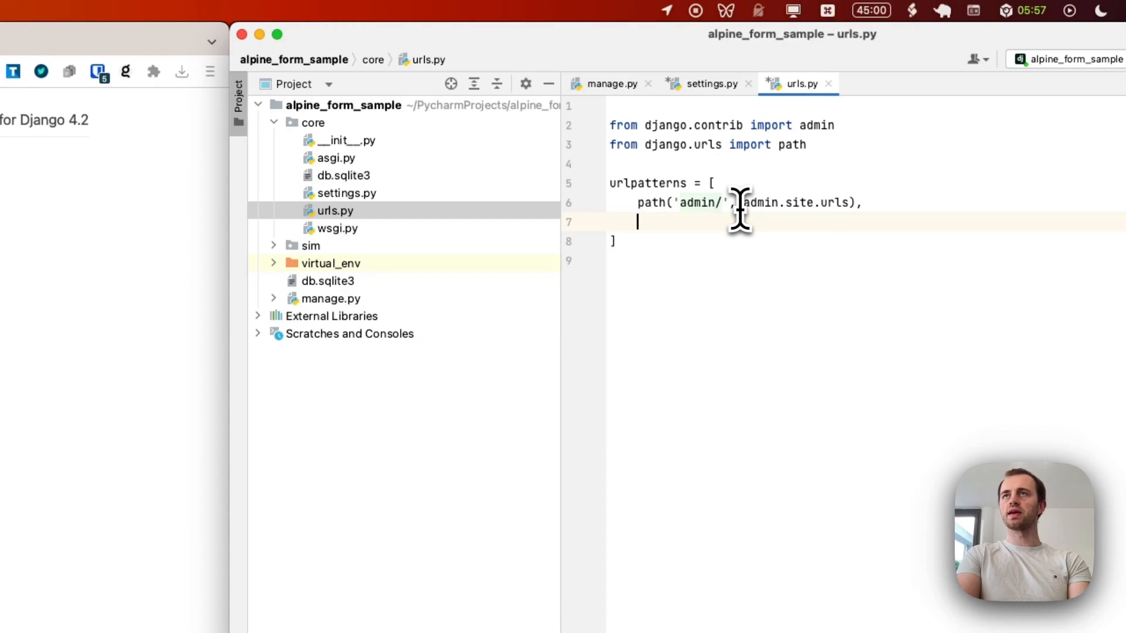
text(path('', include('sim.urls')))
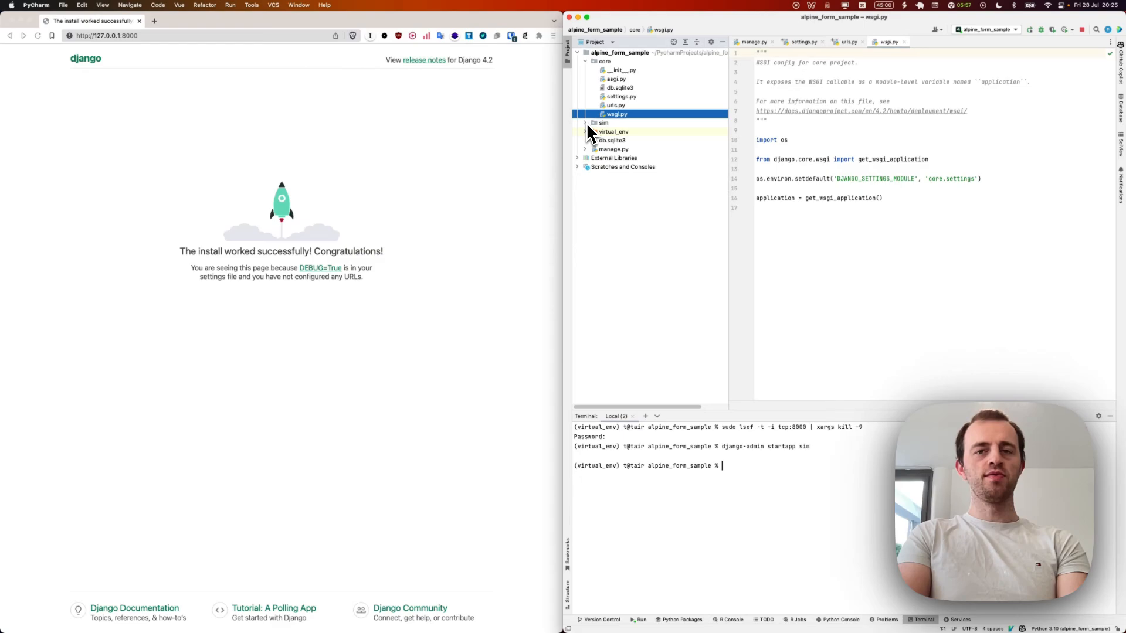
- Create a templates directory under sim containing a new example.html file
right_click(334, 245)
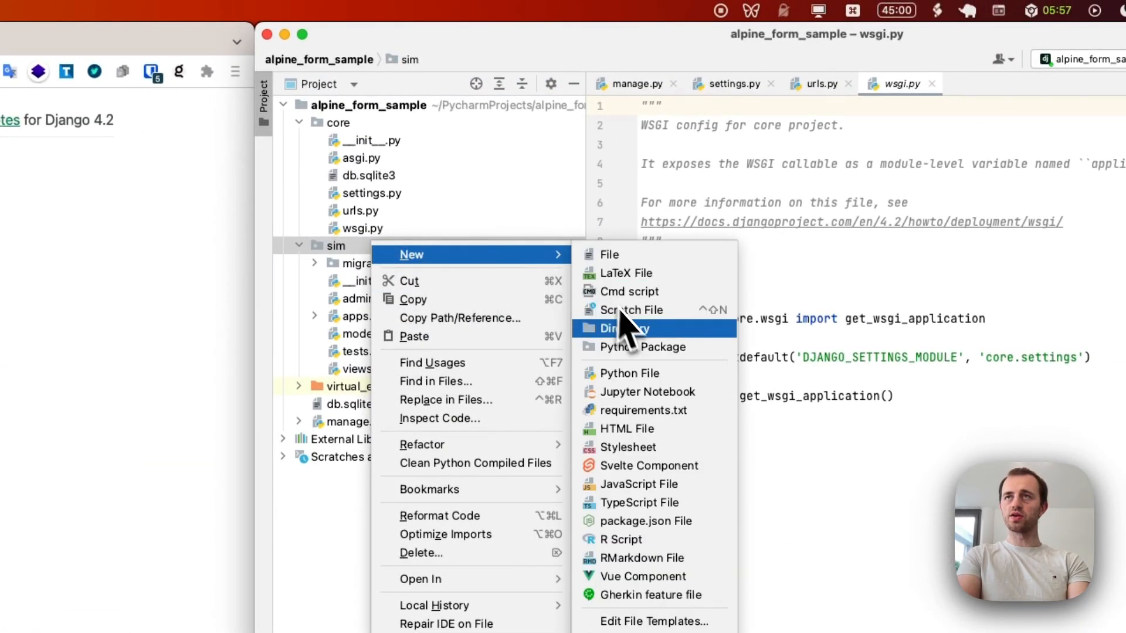
key(Escape)
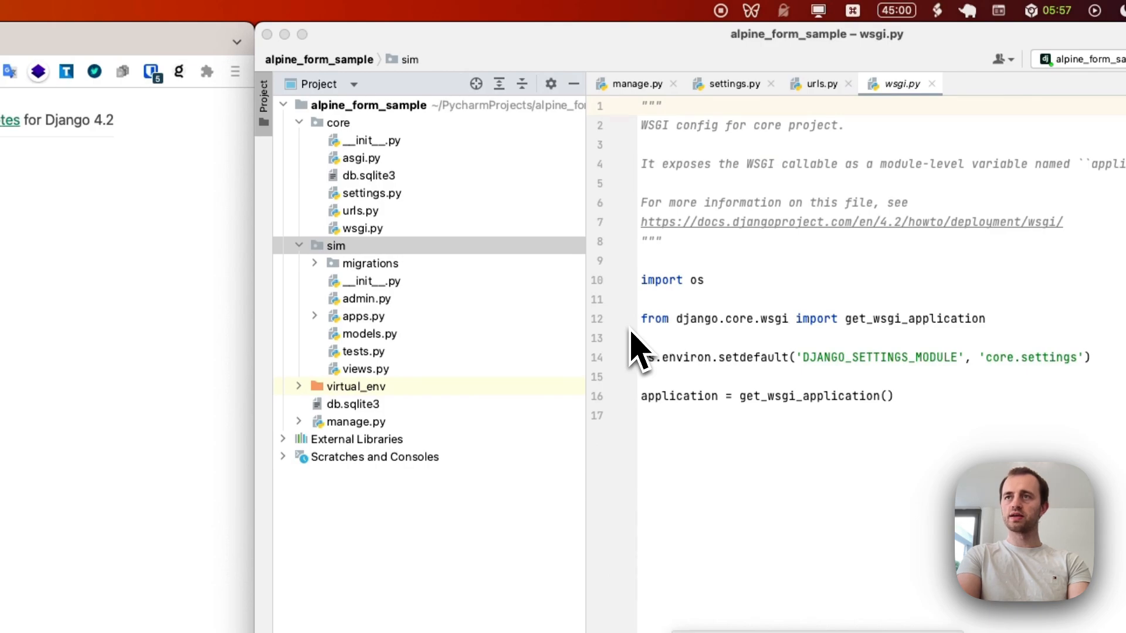
right_click(369, 280)
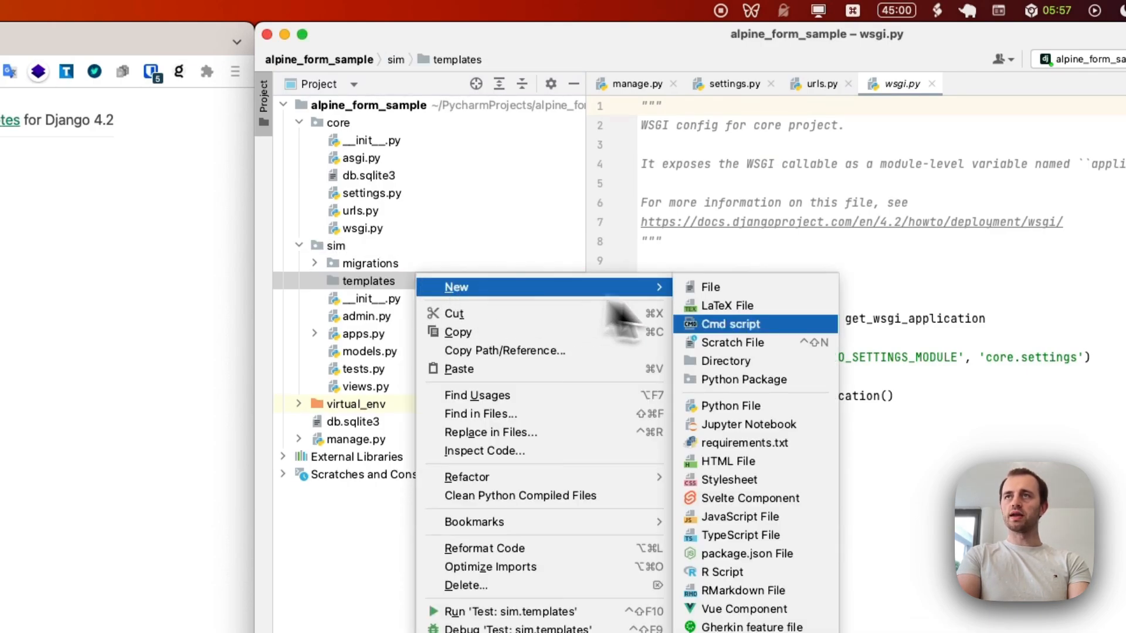
click(727, 461)
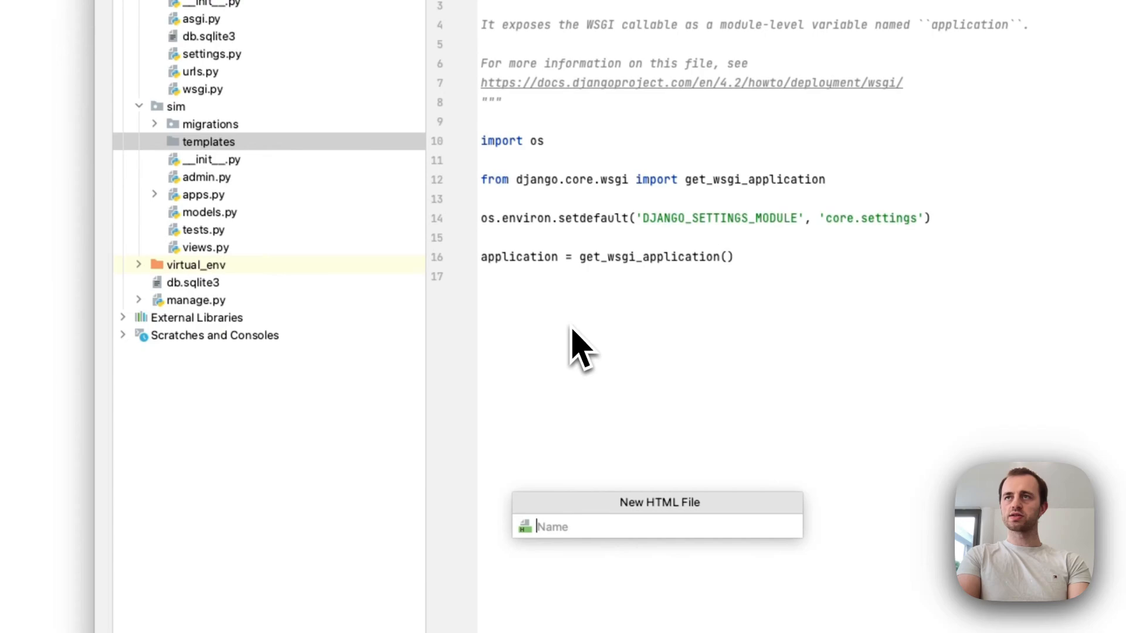
text(example.)
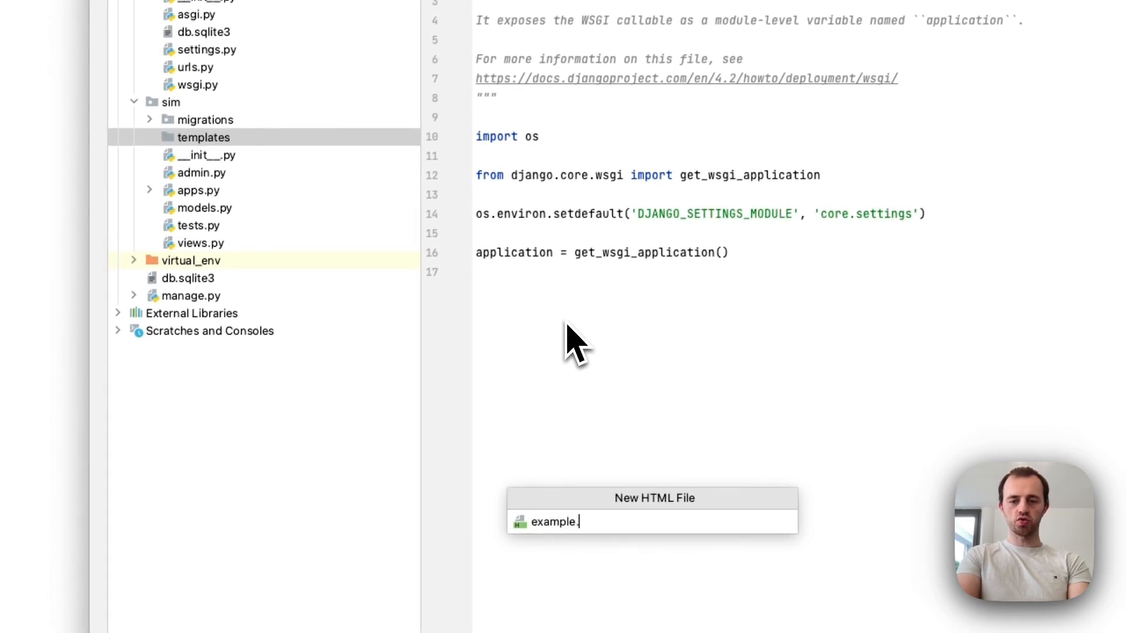
key(Return)
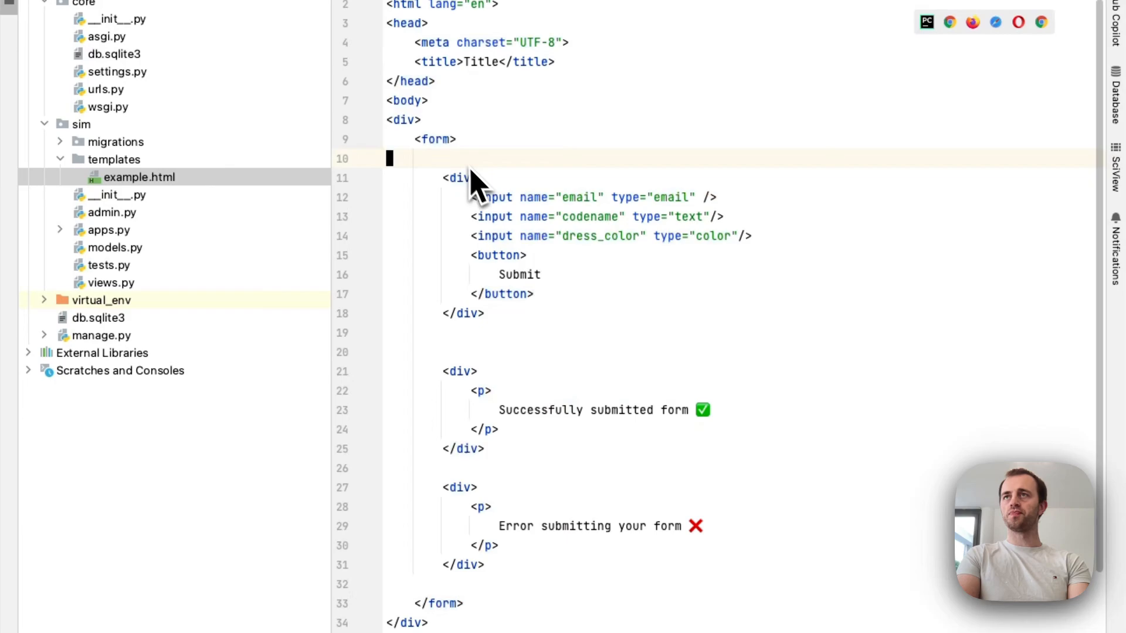
mouse_move(581, 223)
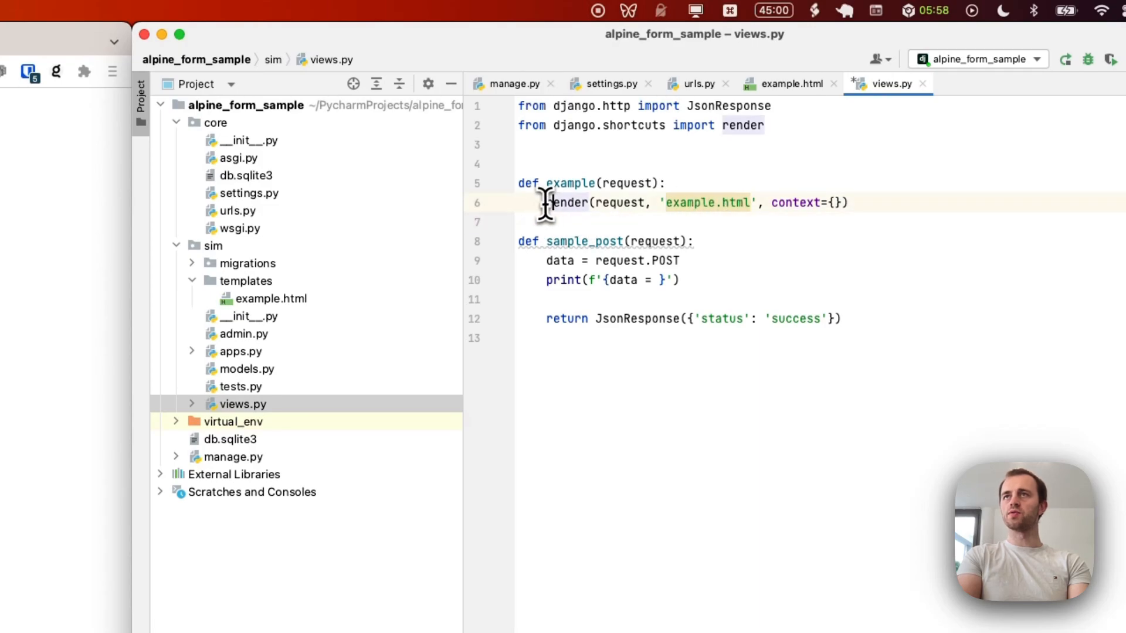
- Write the example and sample_post views in sim/views.py, returning the template and a JSON success
text(return)
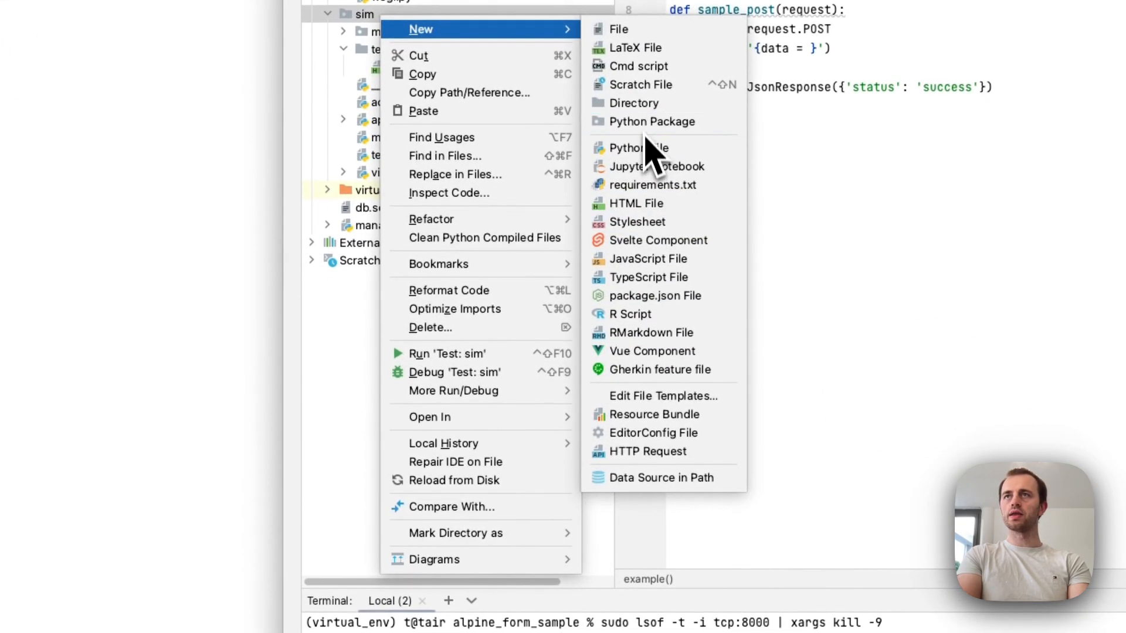
- Create sim/urls.py mapping 'example' and 'sample-post/' to their views, then move to the browser address bar
key(Escape)
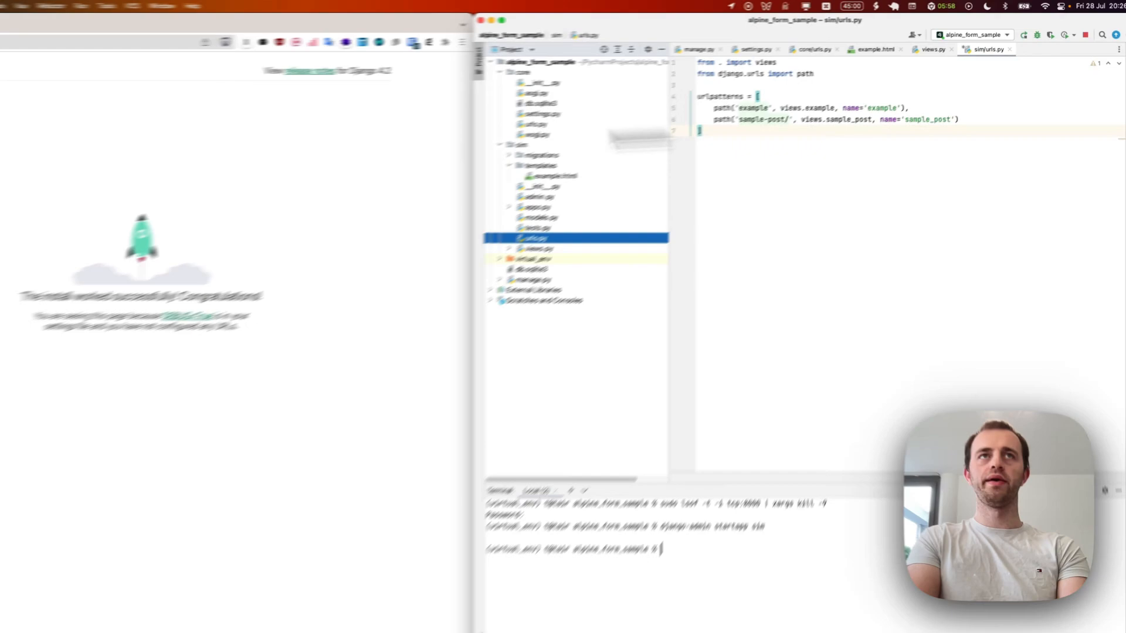
click(107, 36)
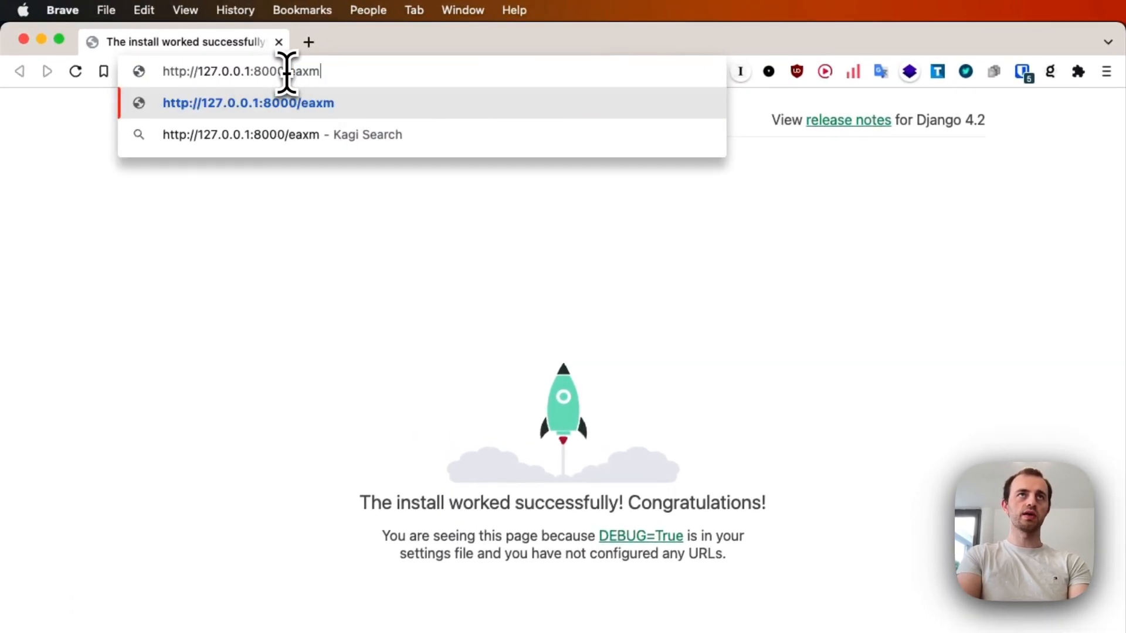
- Load 127.0.0.1:8000/example, run the dev server, and check INSTALLED_APPS in settings.py after the sim.urls error
key(Return)
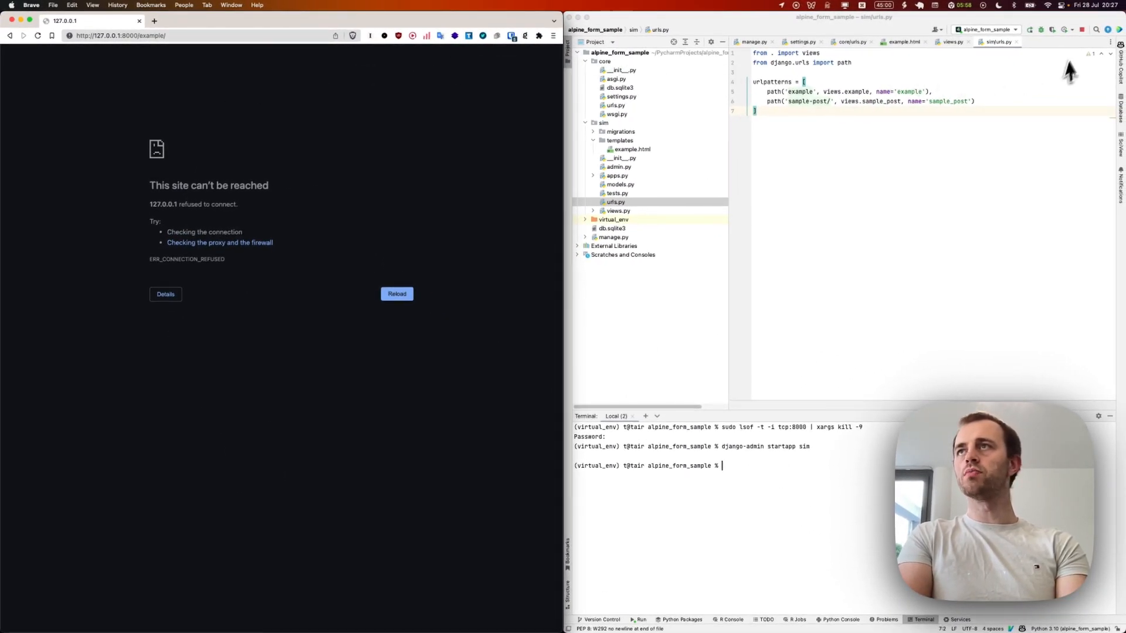
click(637, 619)
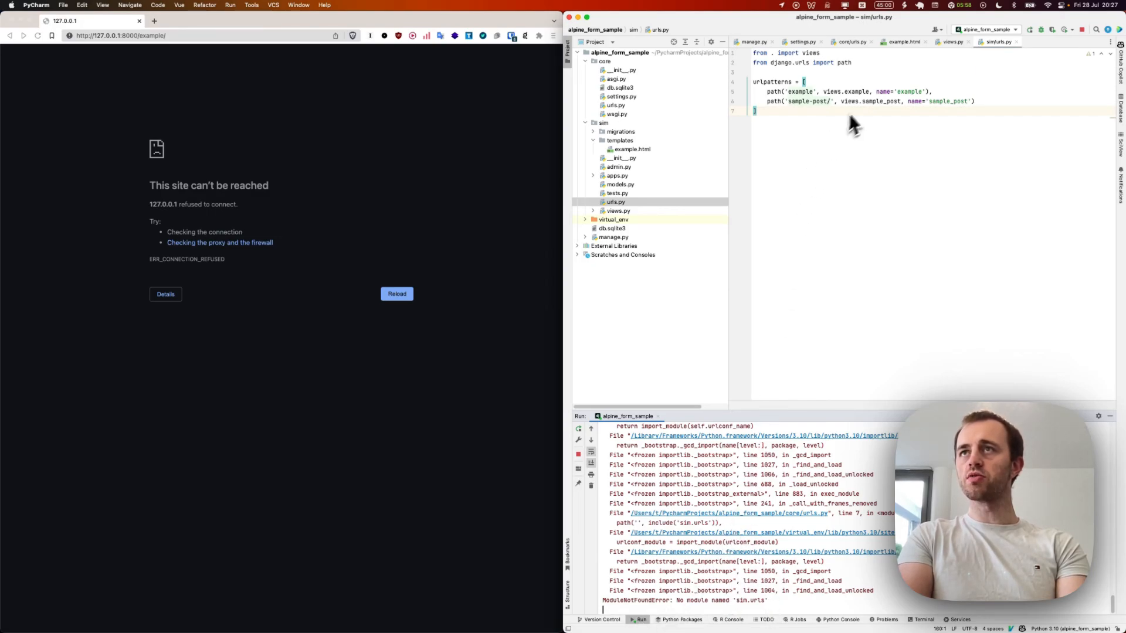
click(802, 42)
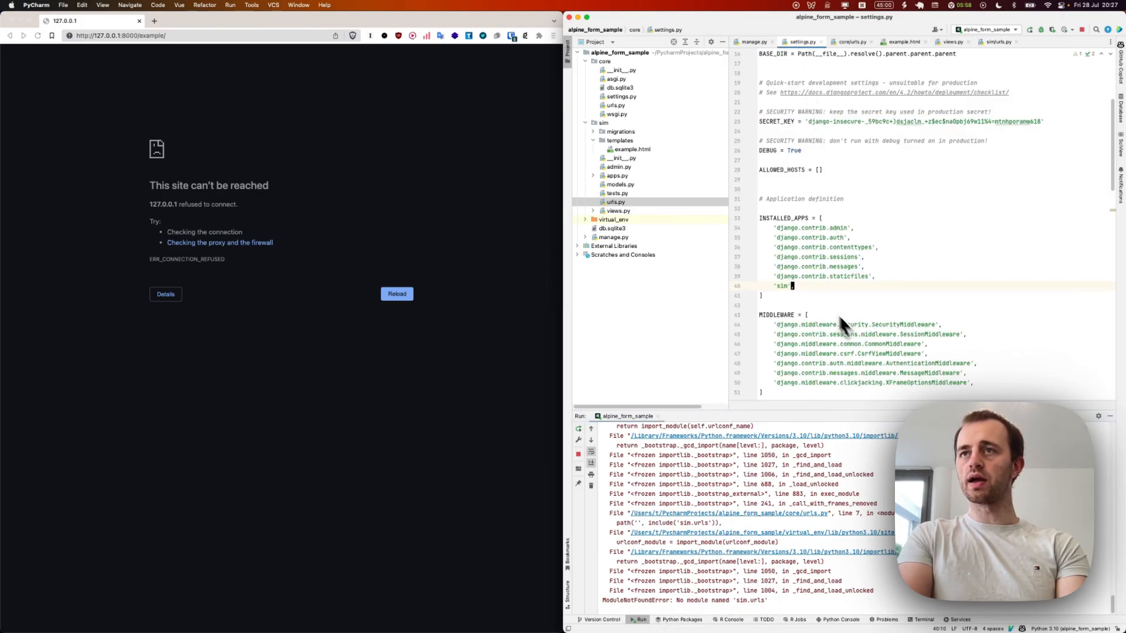
click(615, 106)
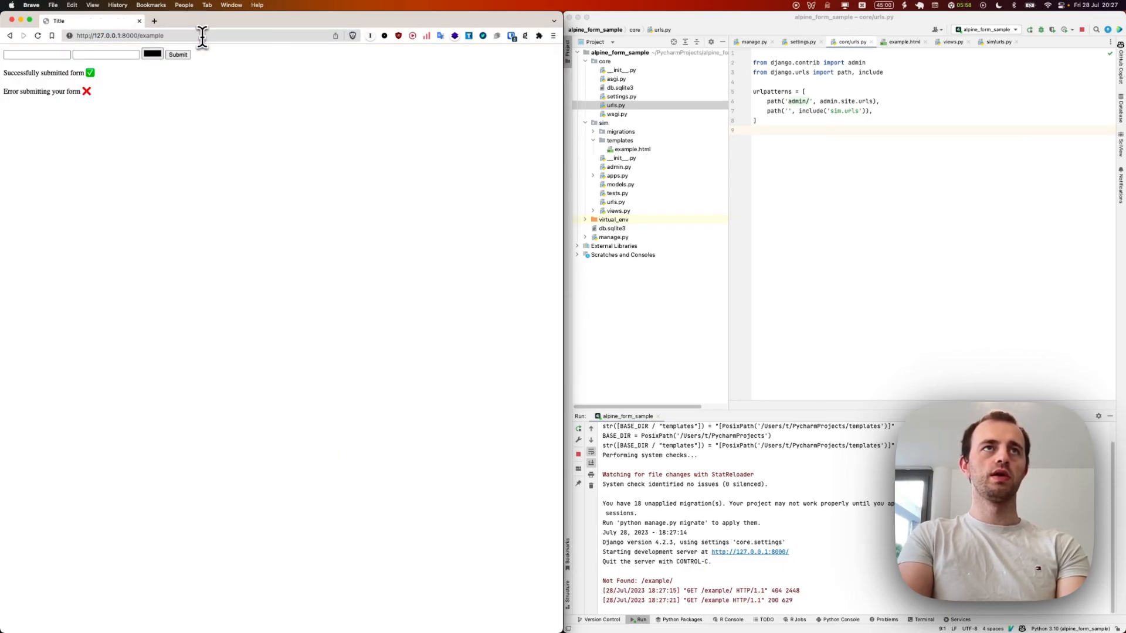
mouse_move(79, 108)
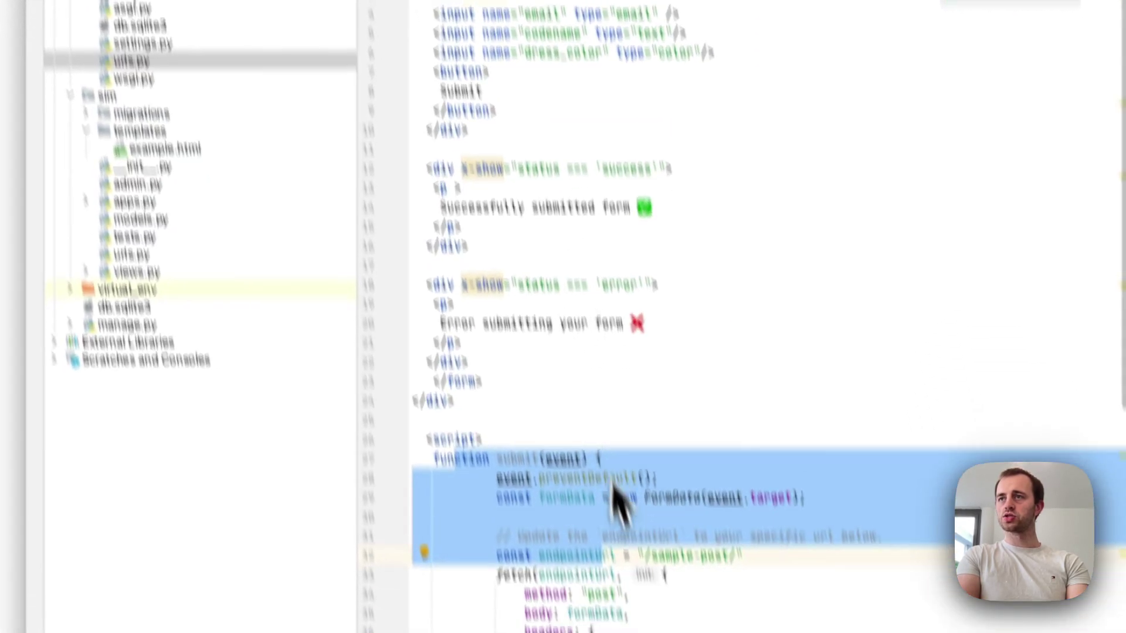
- Review the Alpine.js submit script and highlight the preventDefault call
scroll(down, 3)
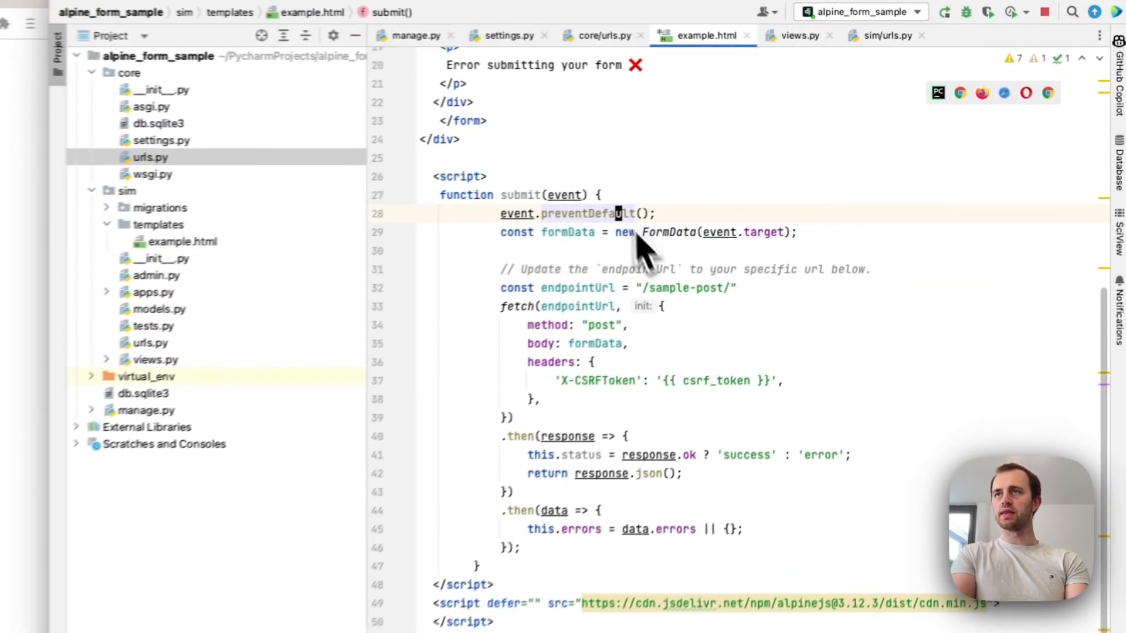
double_click(696, 395)
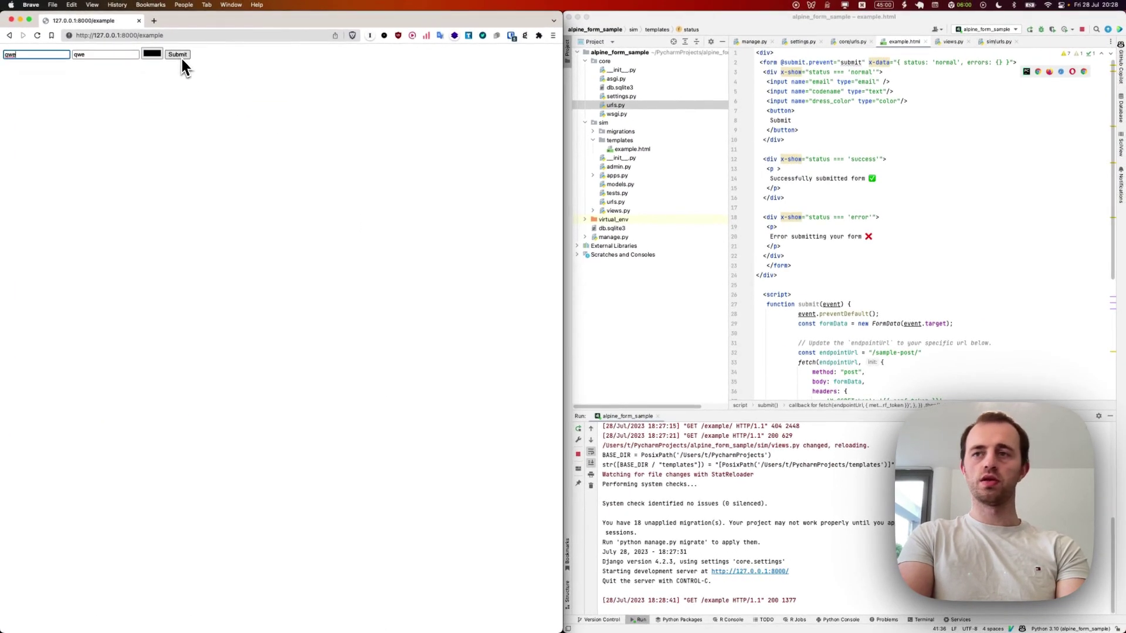
click(177, 54)
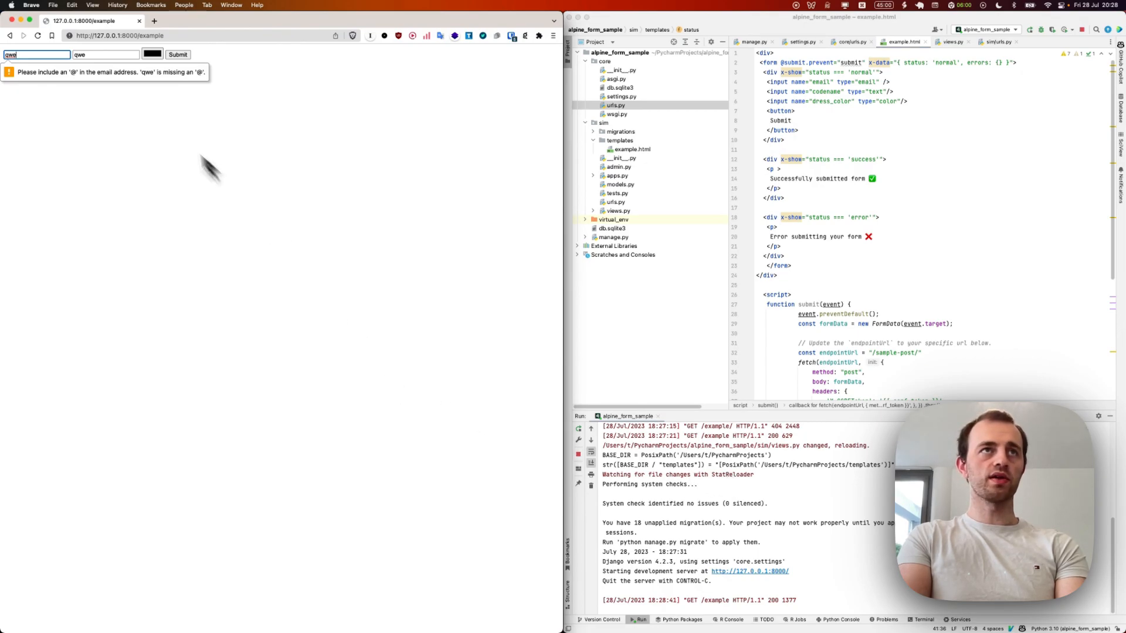
text(@com.com)
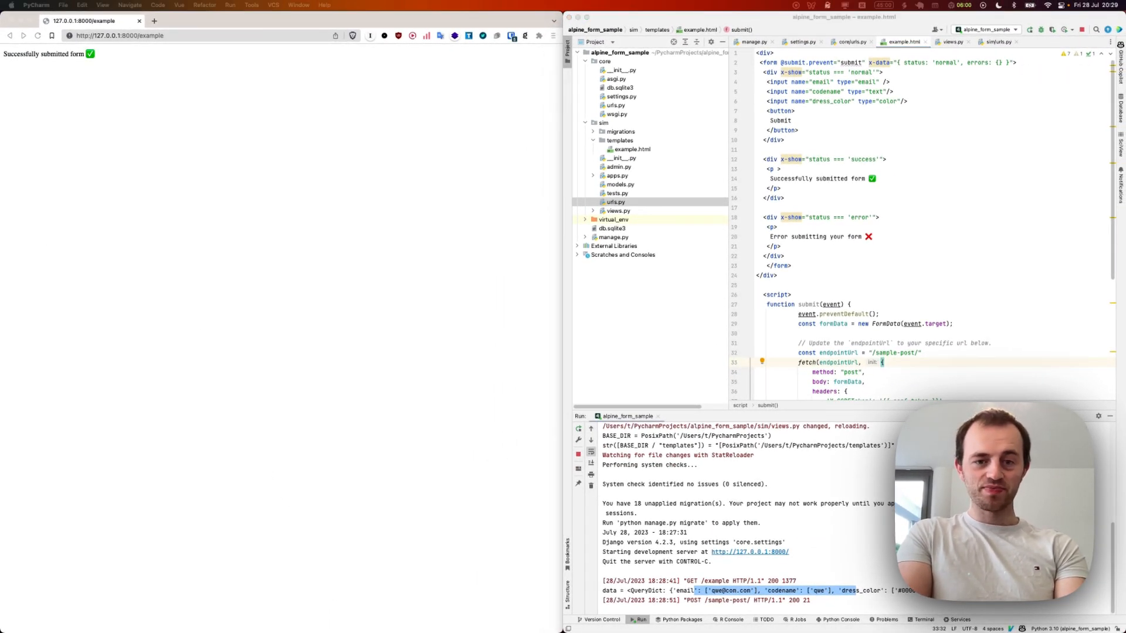
click(22, 35)
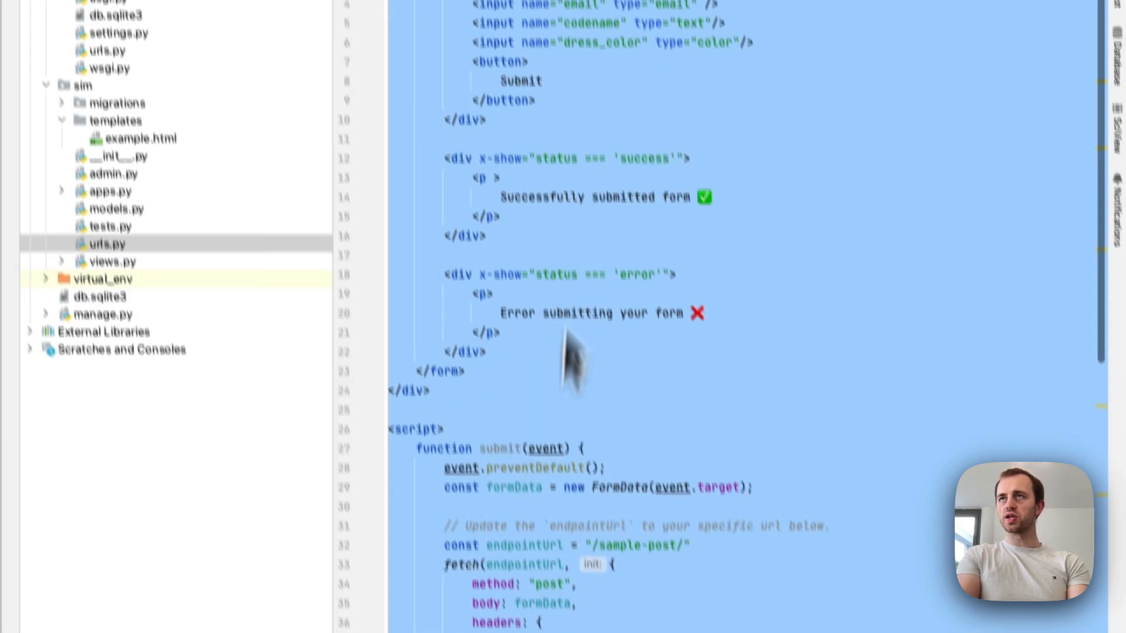
- Scroll example.html to the closing x-cloak style rule
scroll(down, 3)
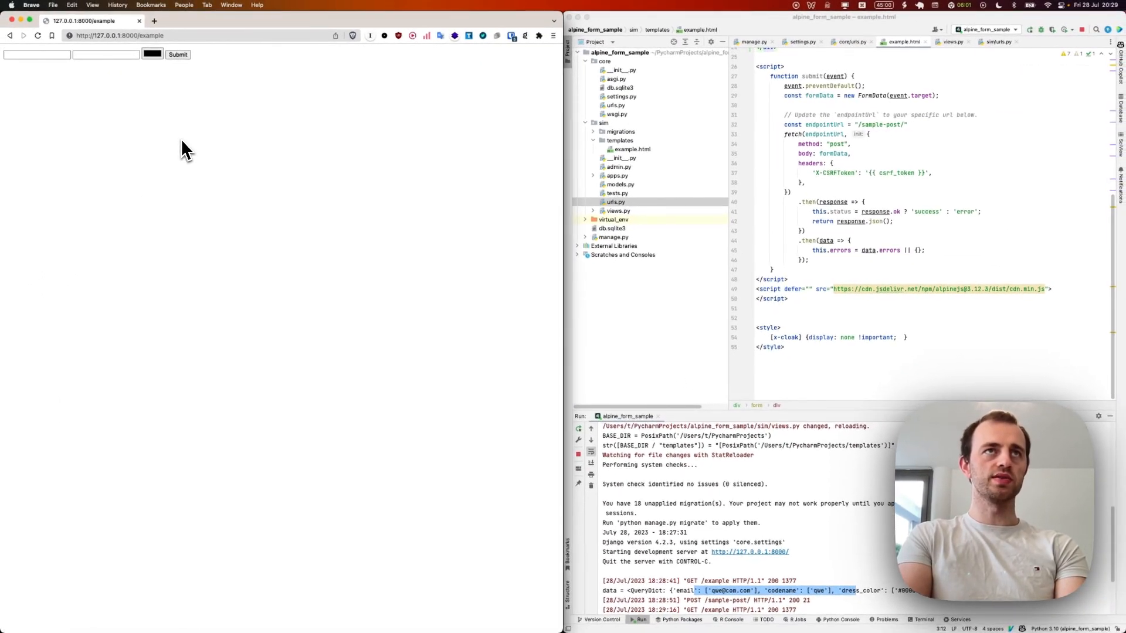
mouse_move(427, 497)
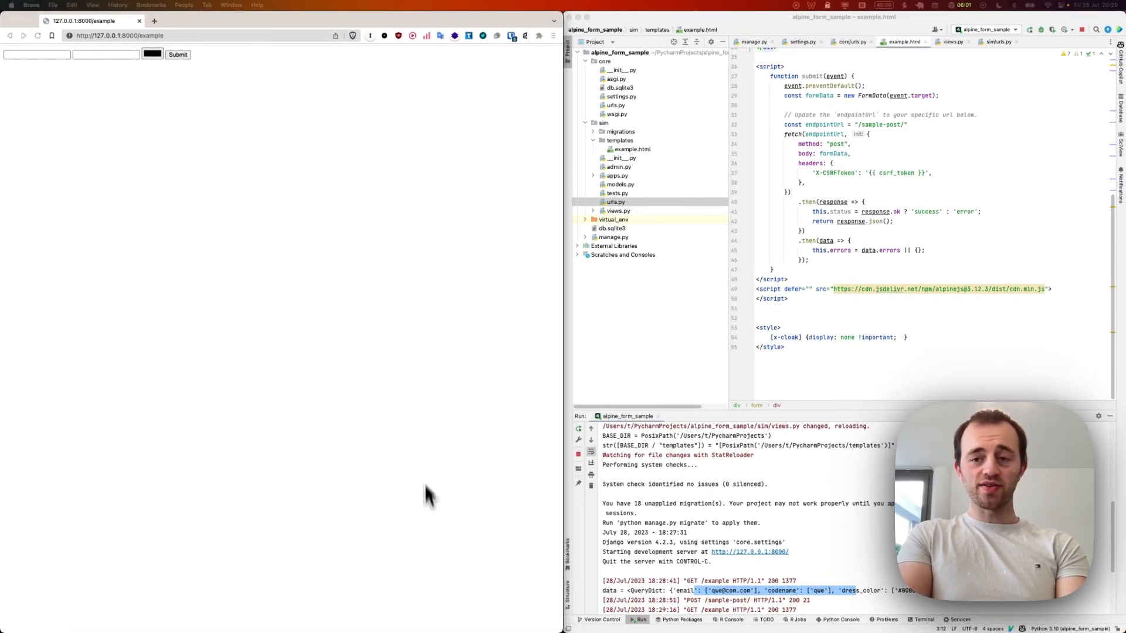